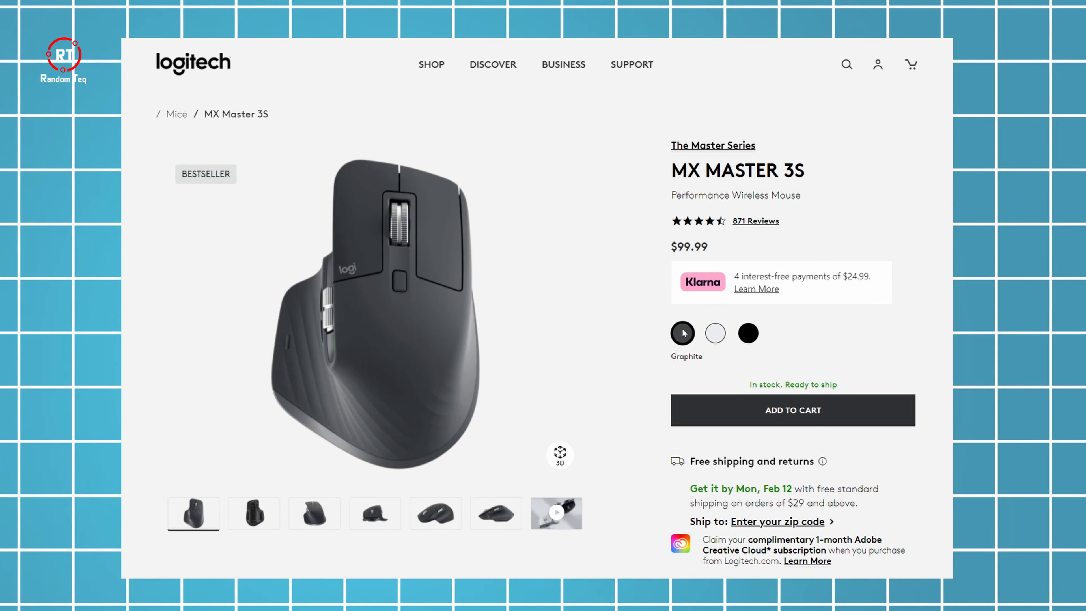
Step: Preview the MX Master 3S in Pale Gray and another colour swatch instead of Graphite
{"action": "left_click", "coordinate": [715, 333]}
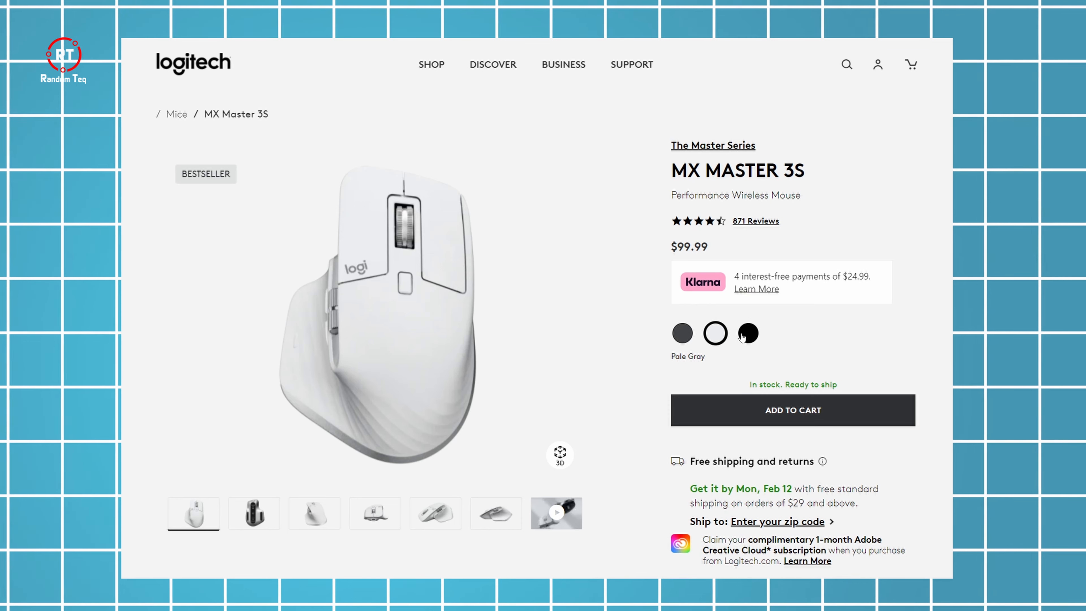
{"action": "left_click", "coordinate": [748, 333]}
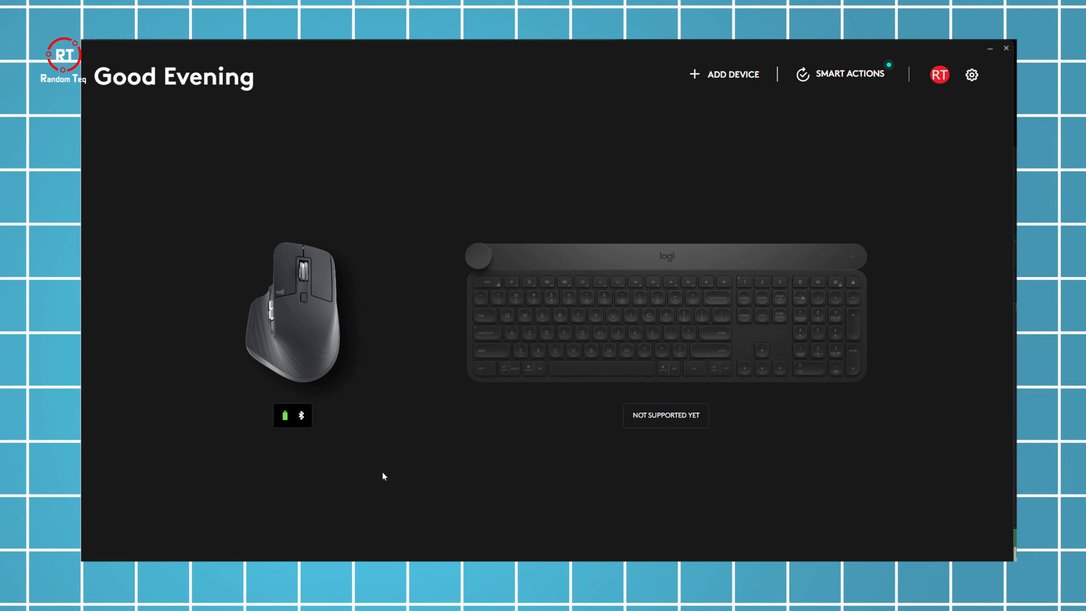
Step: Show the MX Master 3's predefined button assignments for Microsoft Excel and Microsoft Edge
{"action": "left_click", "coordinate": [293, 315]}
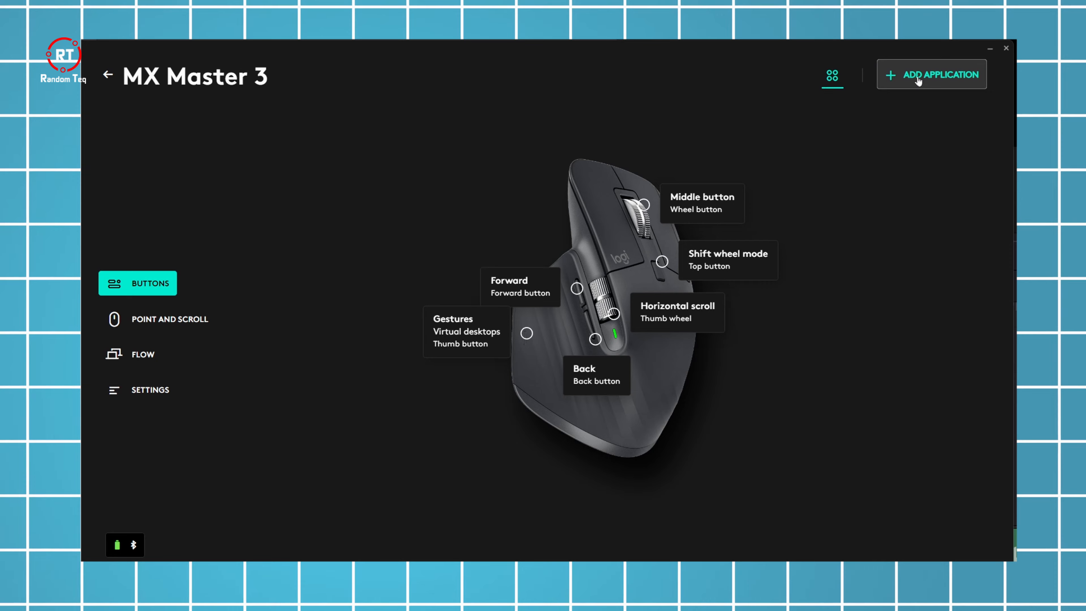
{"action": "left_click", "coordinate": [932, 74]}
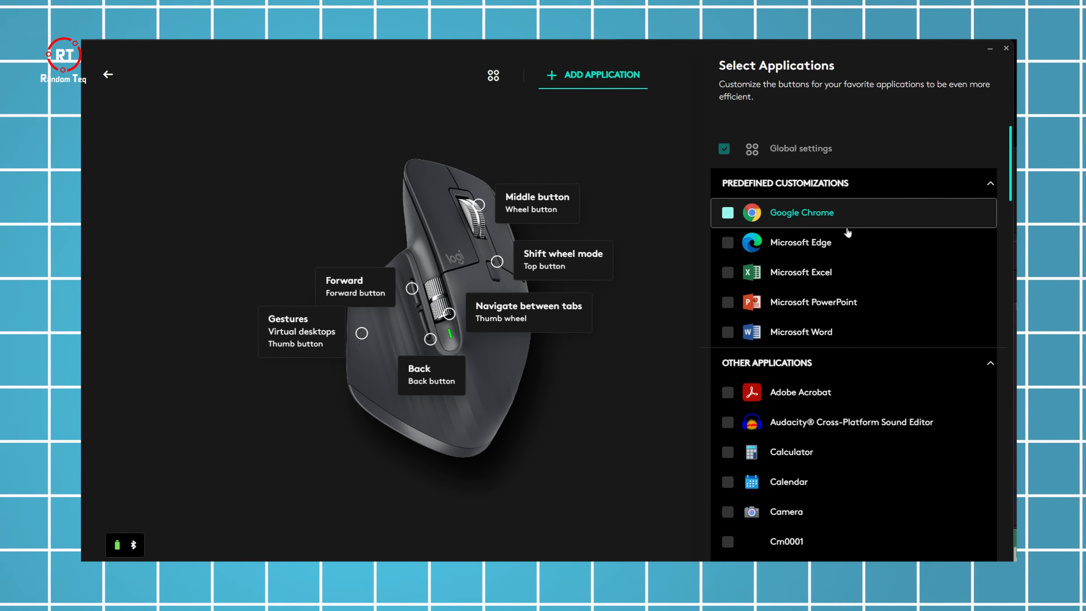
{"action": "mouse_move", "coordinate": [817, 224]}
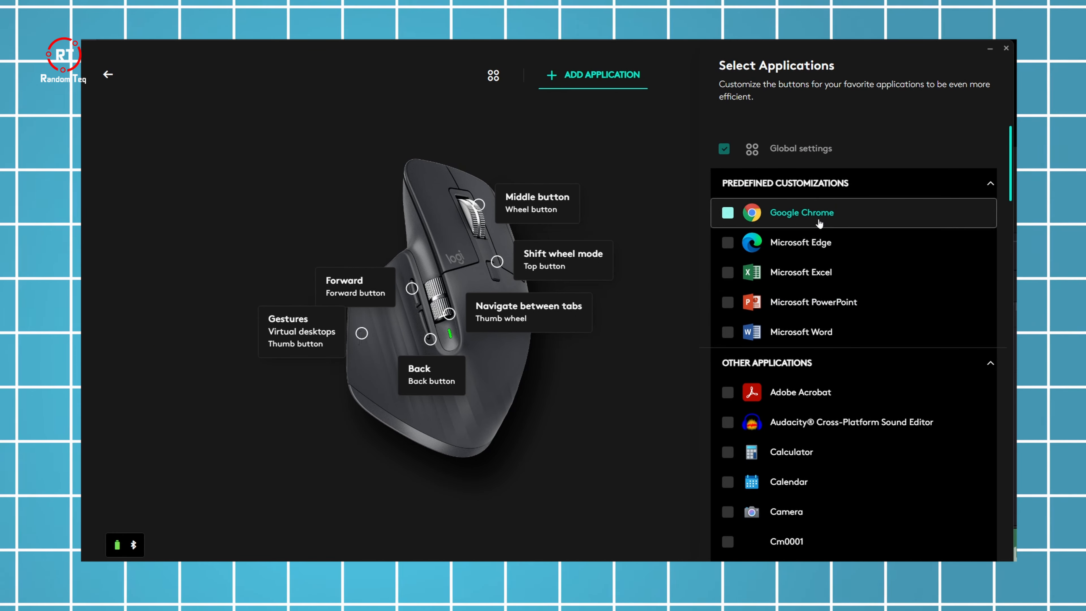
{"action": "left_click", "coordinate": [802, 272]}
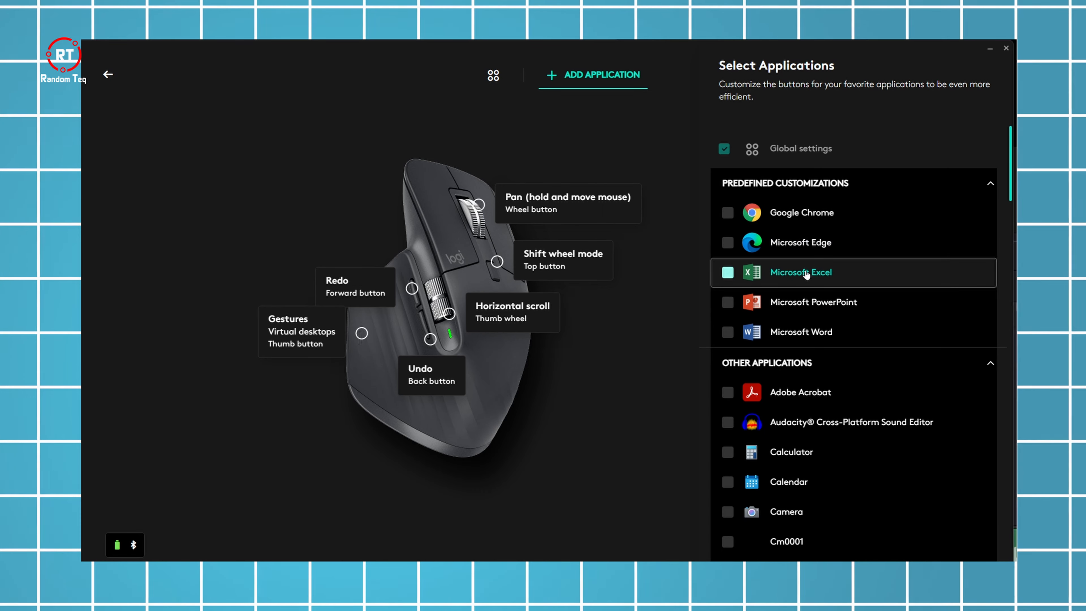
{"action": "left_click", "coordinate": [801, 242]}
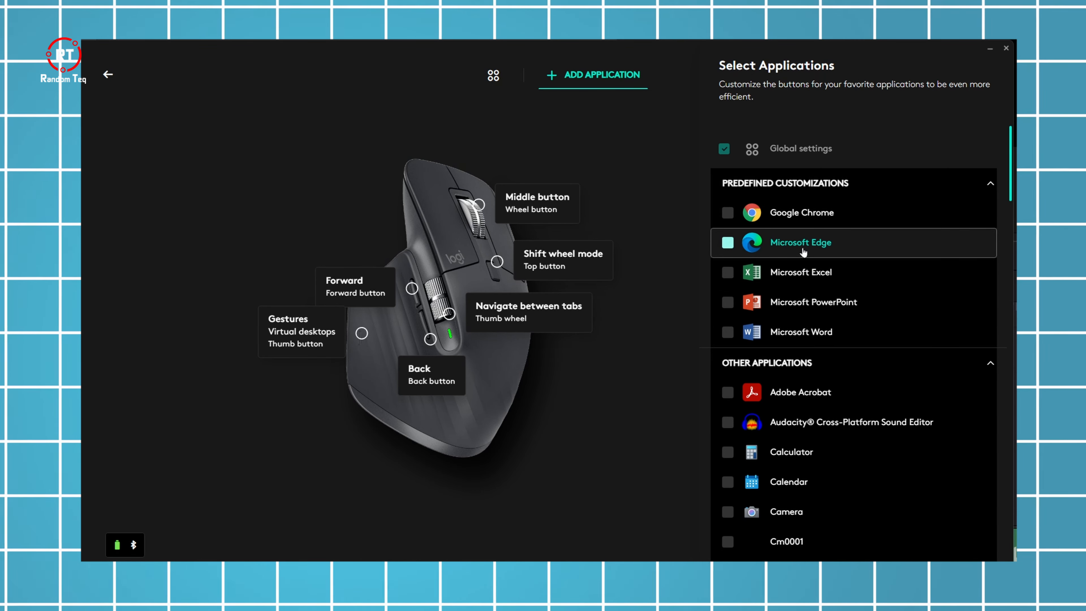
{"action": "left_click", "coordinate": [801, 272]}
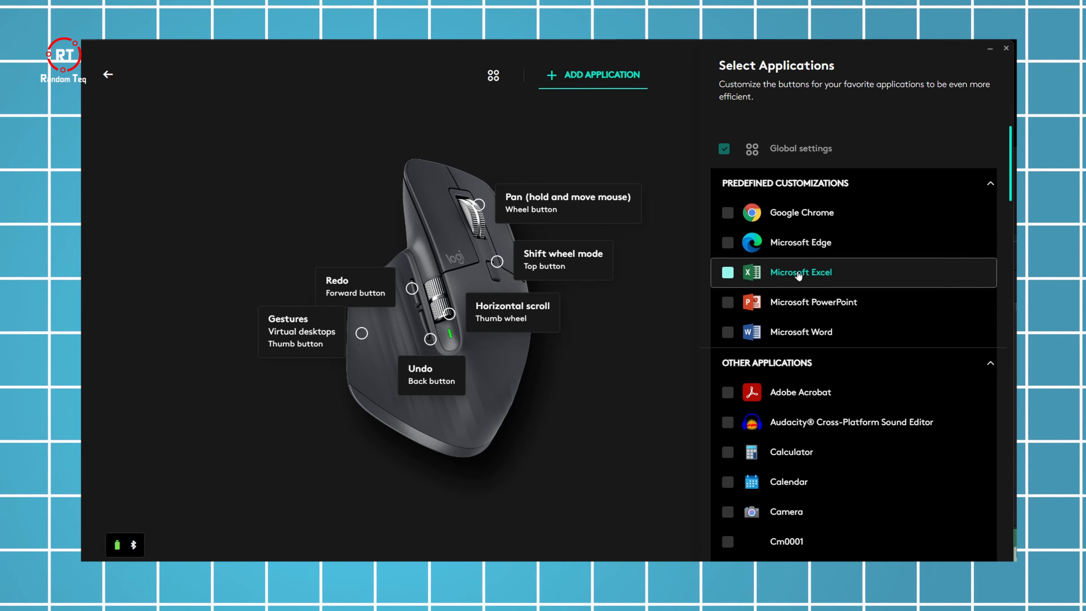
{"action": "left_click", "coordinate": [800, 243]}
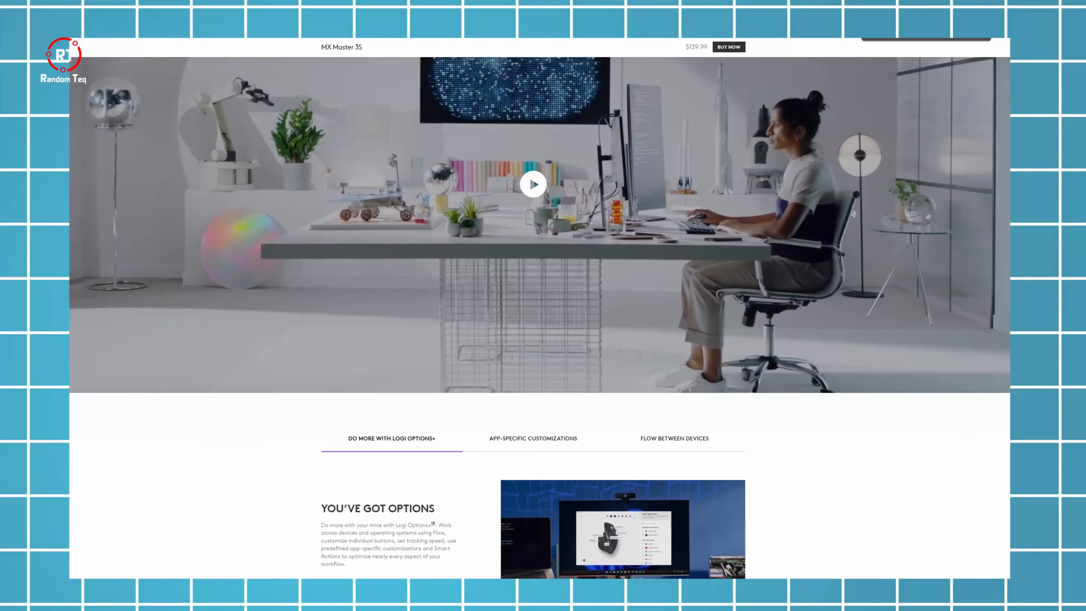
Step: Scroll the MX Master 3S page down to the 'Do more with Logi Options+' section
{"action": "scroll", "scroll_direction": "down", "scroll_amount": 3}
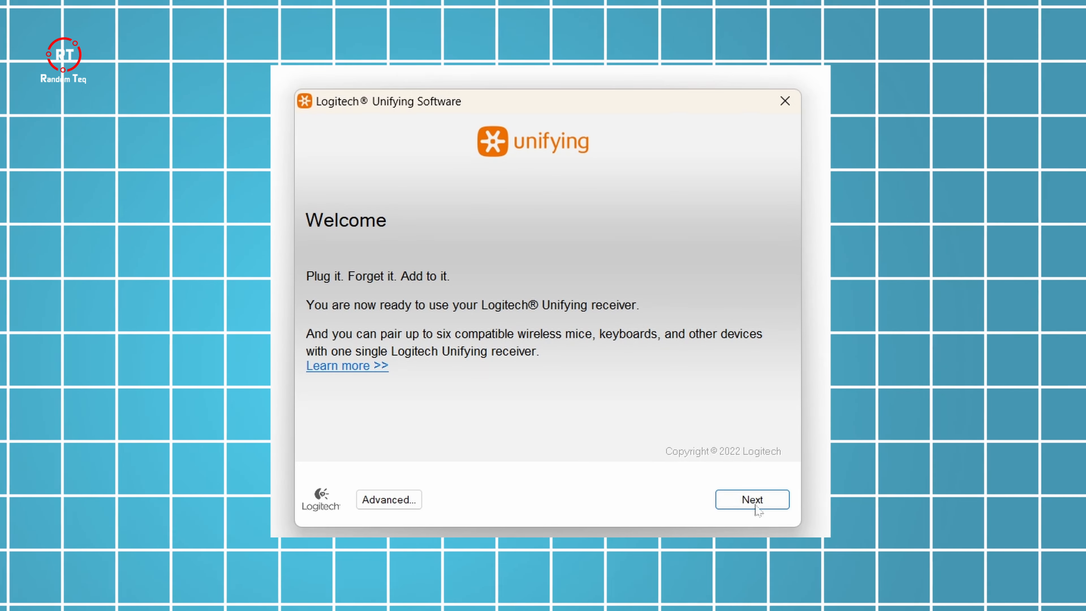
Step: Start Unifying receiver pairing and continue past the unplug-extra-receiver step
{"action": "left_click", "coordinate": [752, 499]}
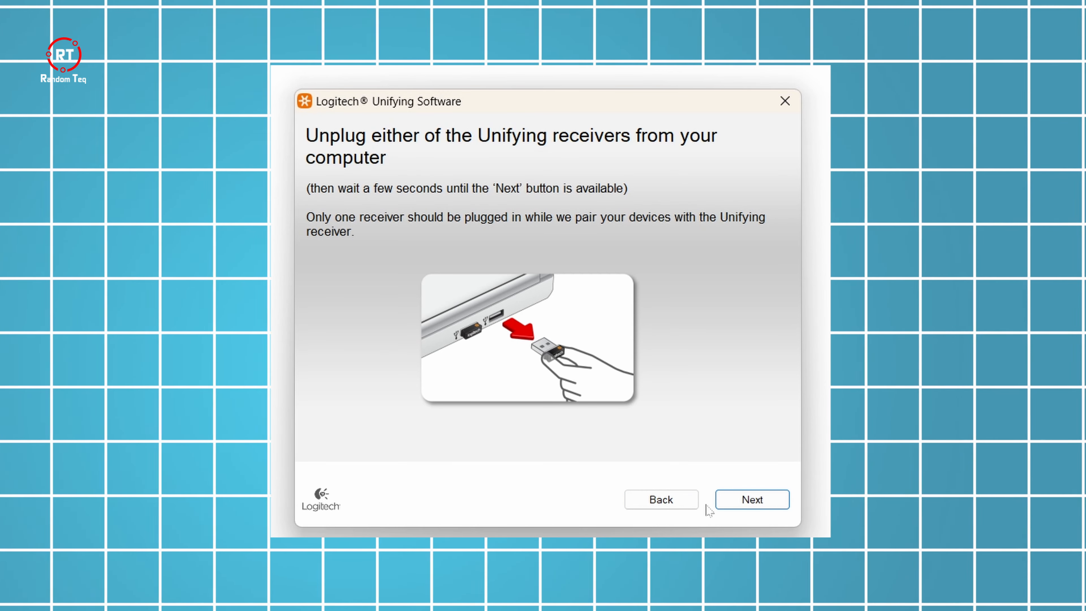
{"action": "left_click", "coordinate": [752, 499]}
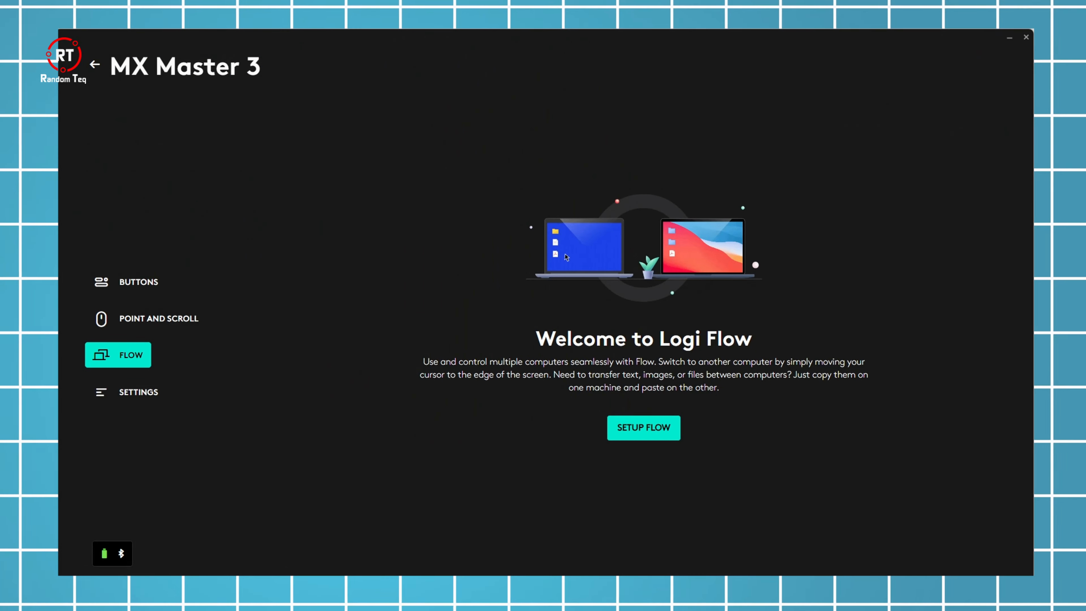
Step: Revisit the Excel button mapping, then return to the MX Master 3's Flow welcome screen
{"action": "left_click", "coordinate": [138, 282]}
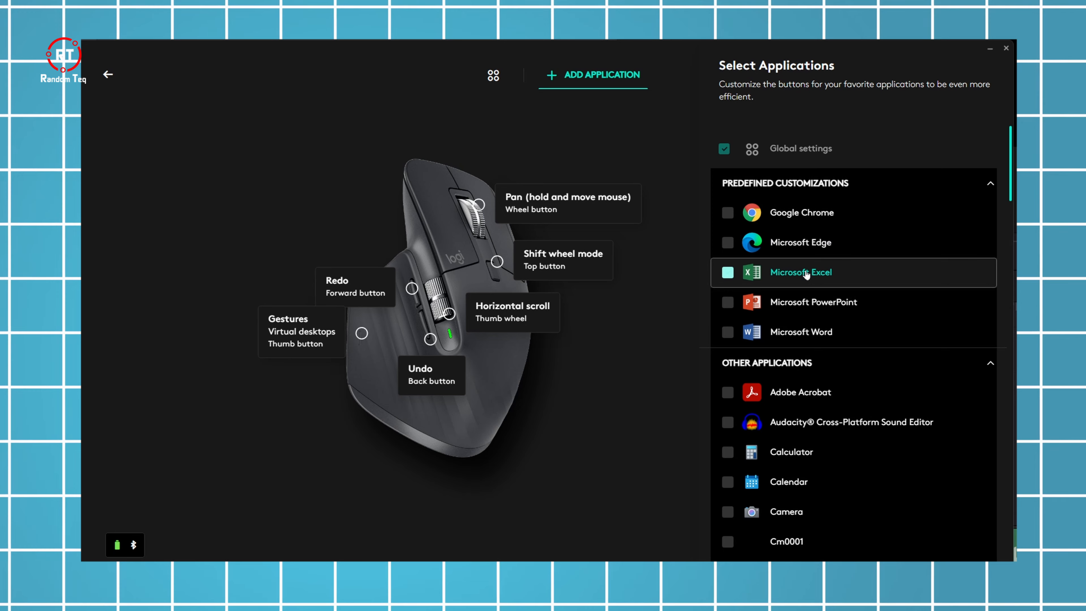
{"action": "left_click", "coordinate": [801, 242]}
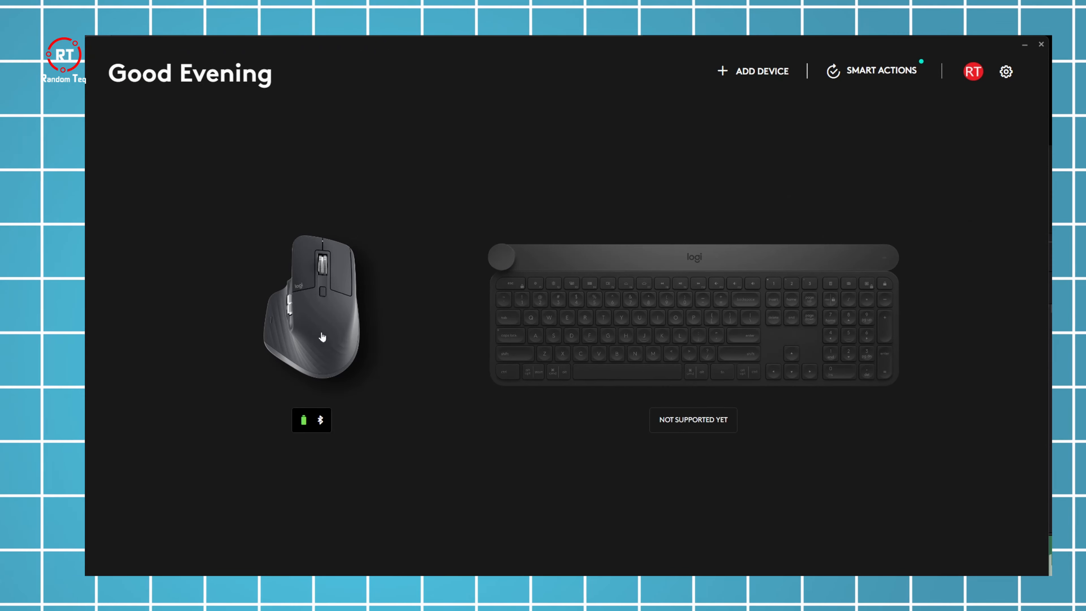
{"action": "left_click", "coordinate": [312, 305]}
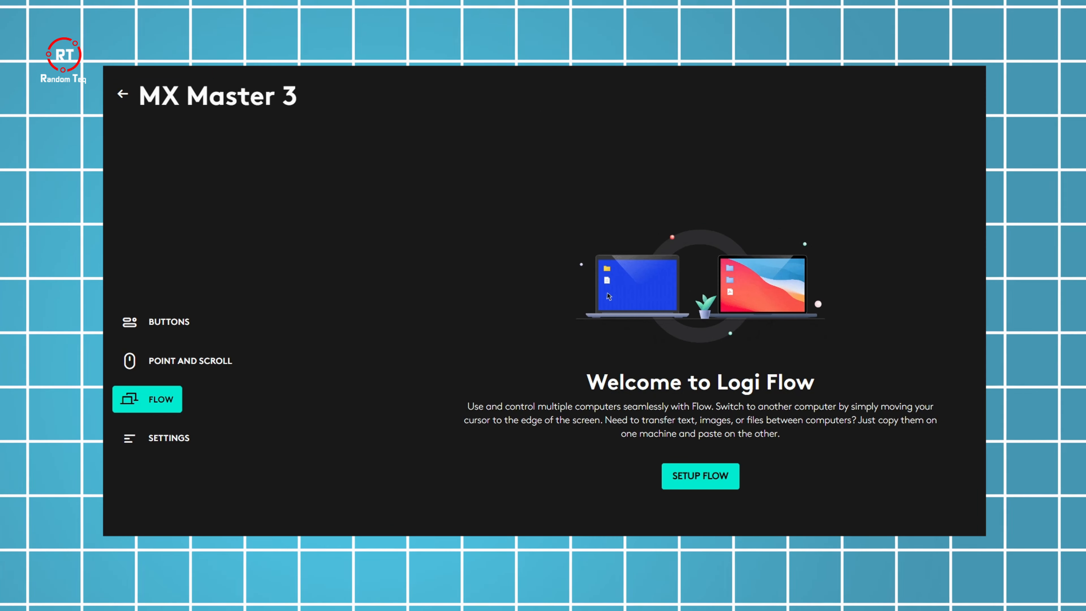
{"action": "mouse_move", "coordinate": [611, 296]}
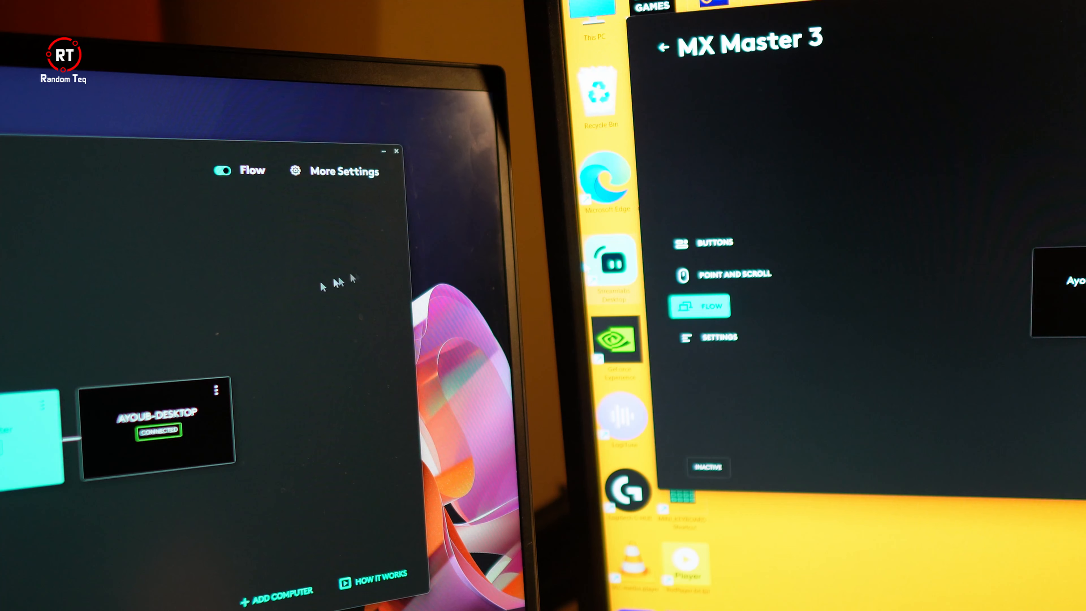
{"action": "mouse_move", "coordinate": [96, 288]}
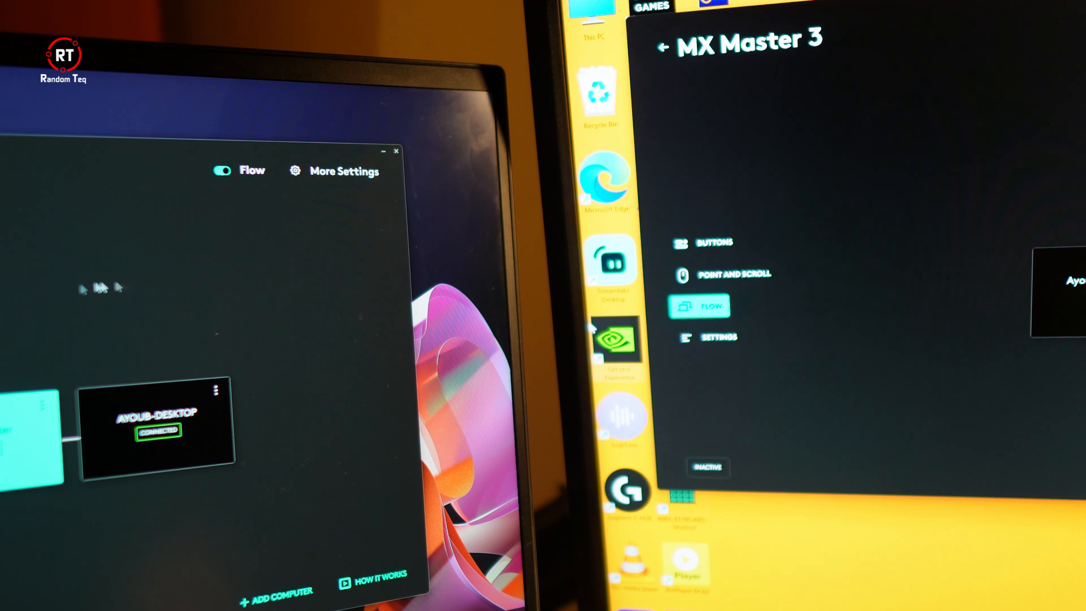